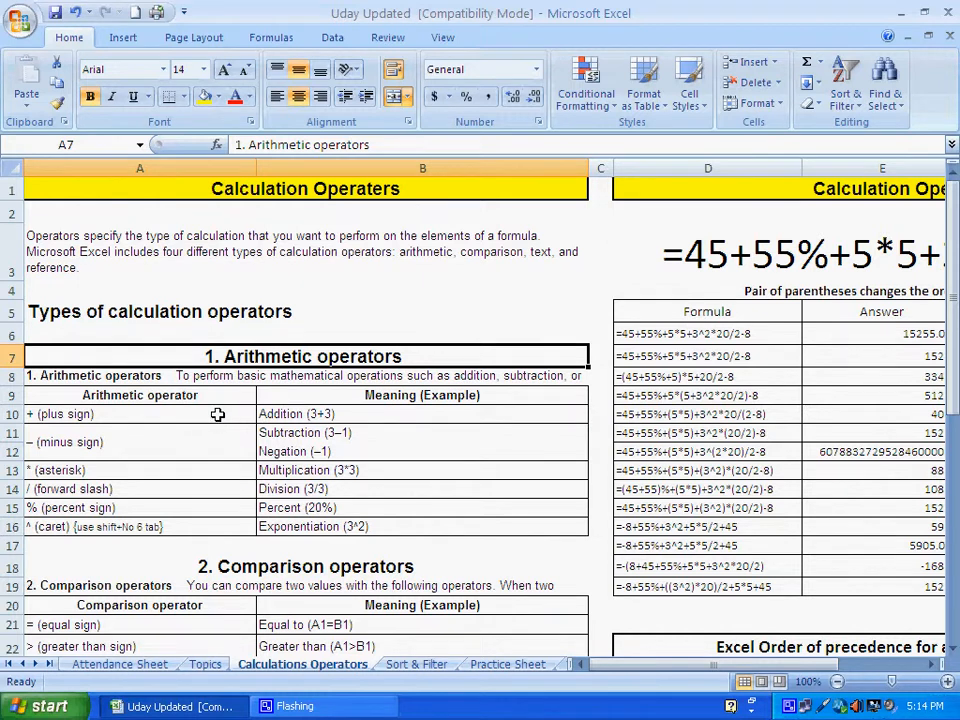
- Review the plus, negation, equal to, less-than-or-equal and not-equal operator examples
left_click(300, 413)
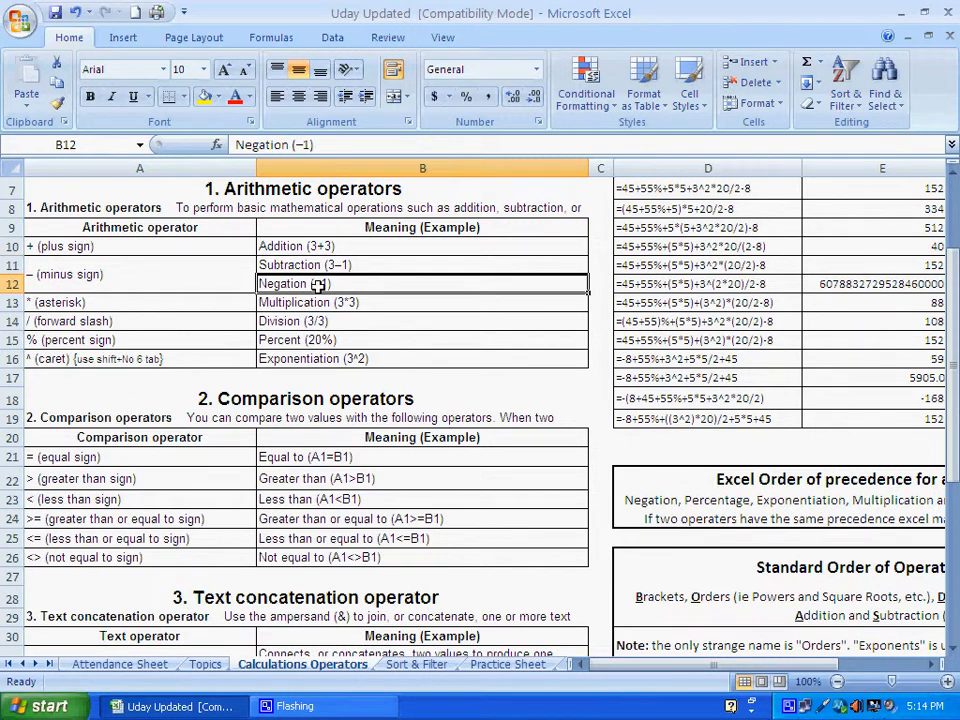
left_click(320, 302)
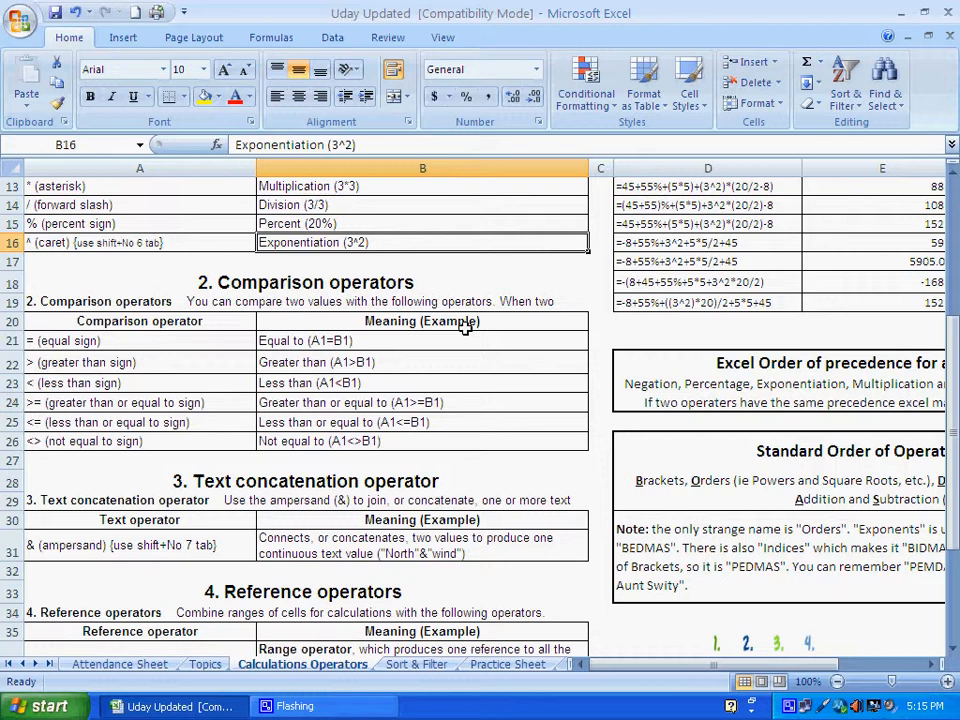
mouse_move(183, 241)
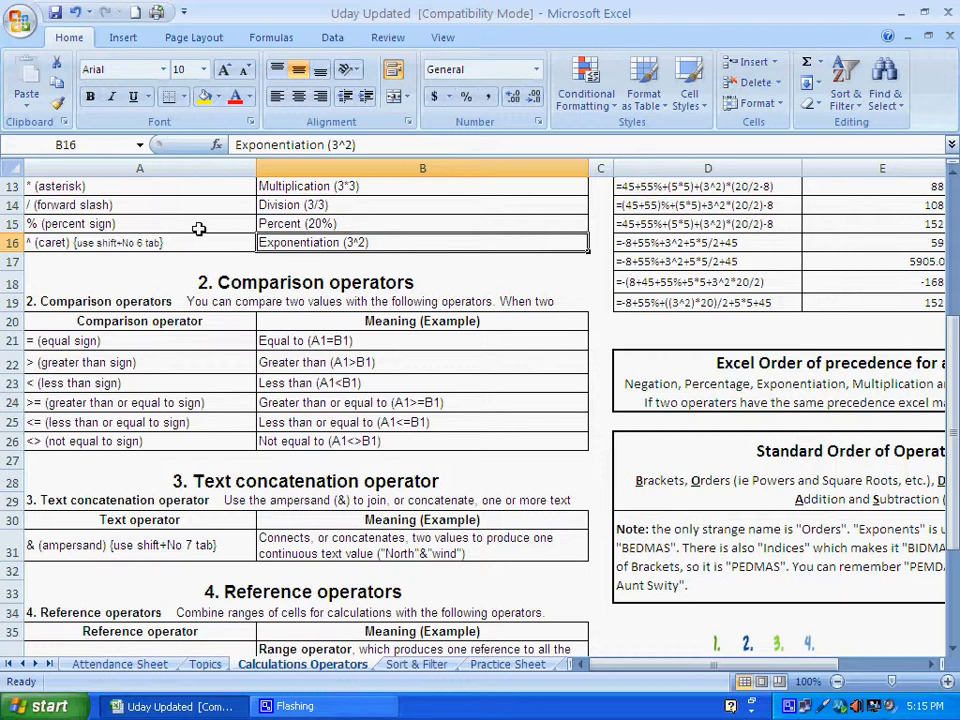
left_click(300, 282)
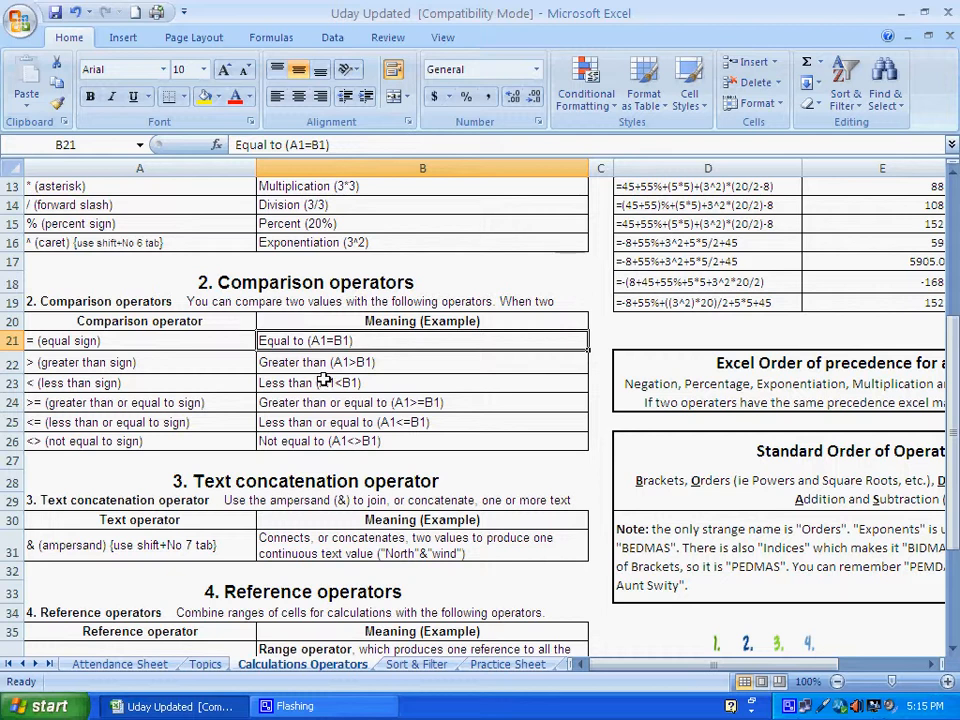
mouse_move(322, 382)
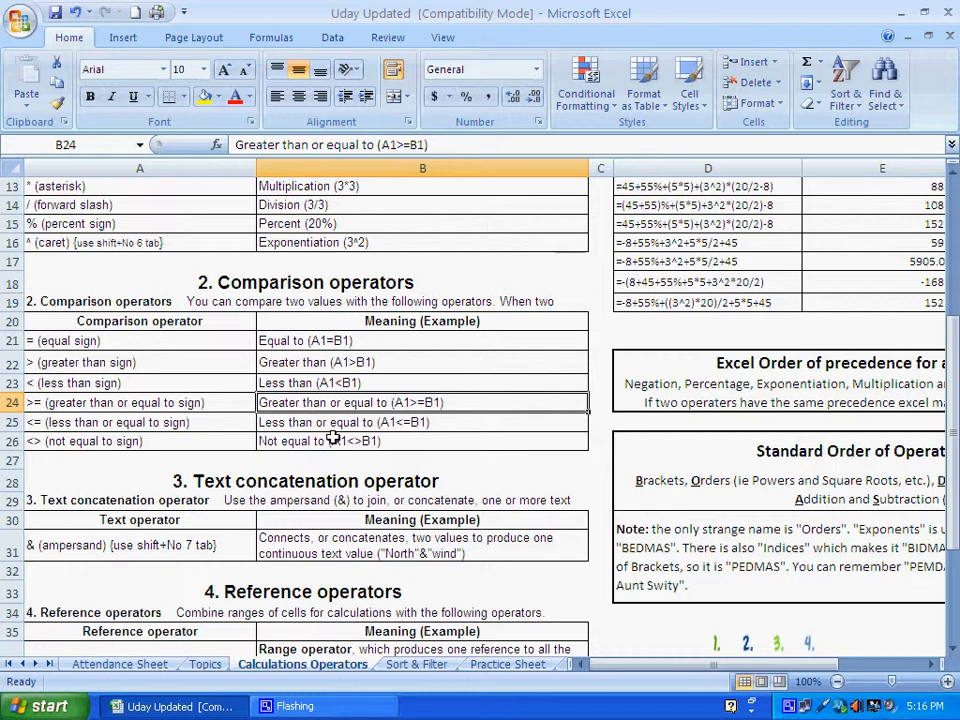
left_click(420, 421)
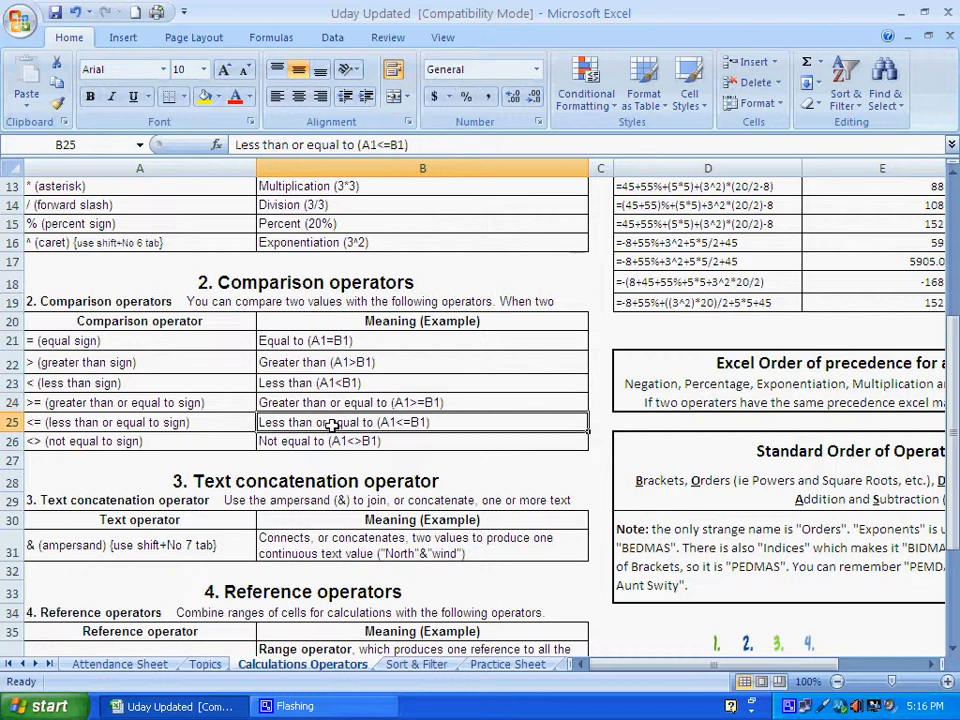
left_click(422, 441)
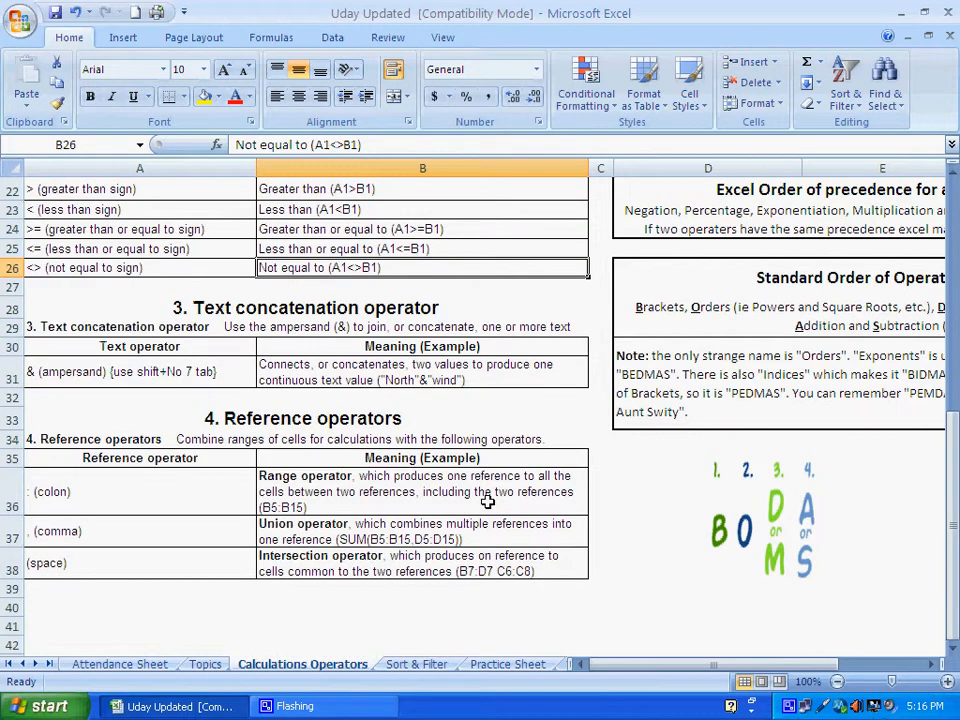
mouse_move(443, 410)
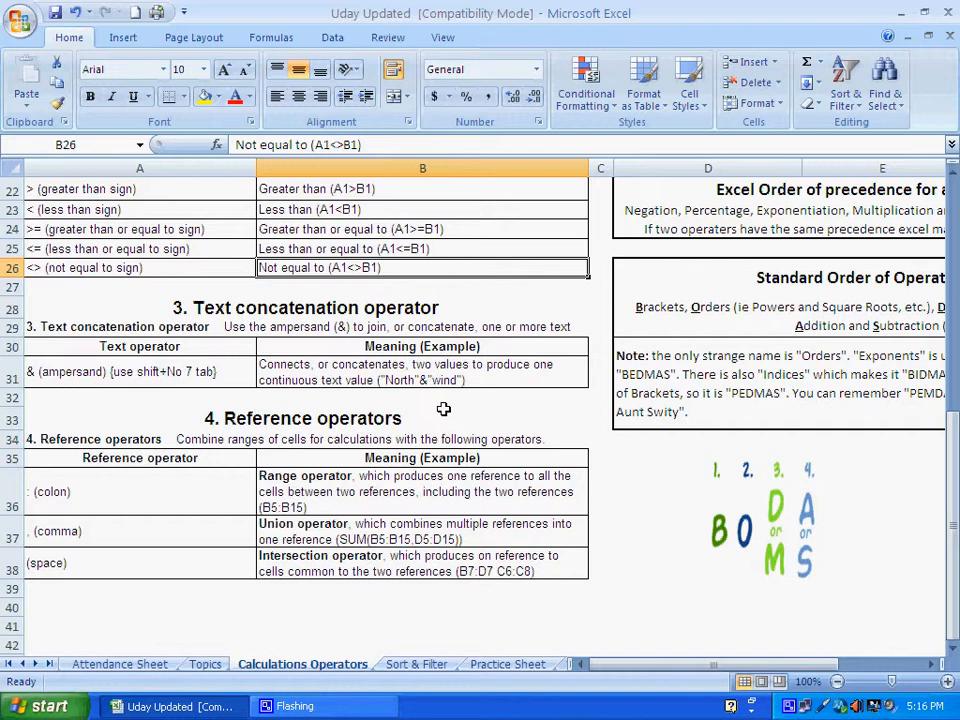
mouse_move(419, 410)
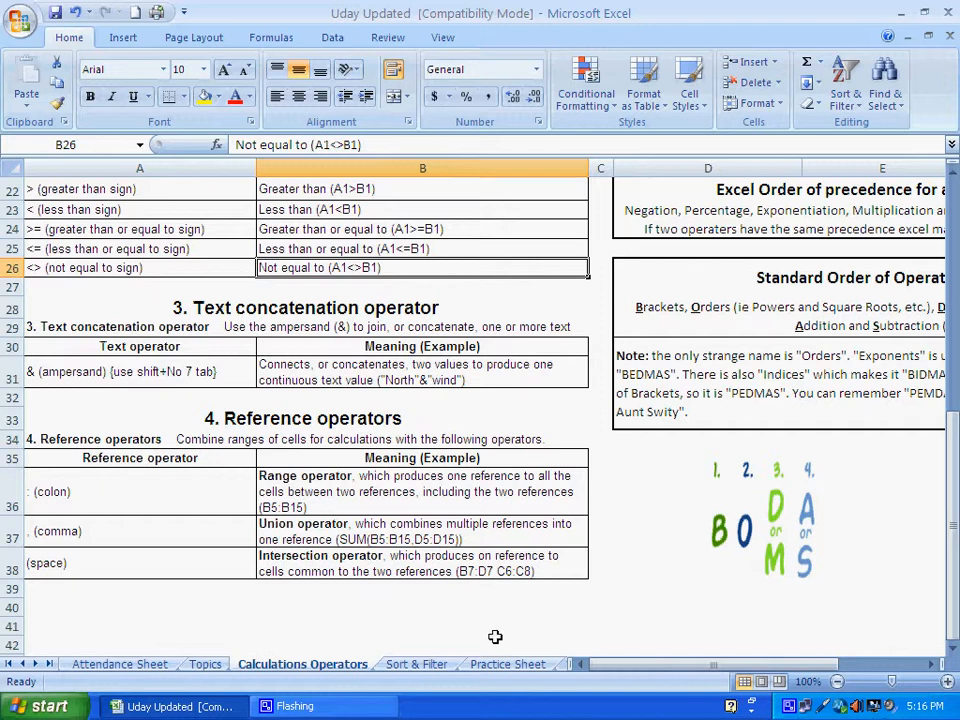
left_click(507, 664)
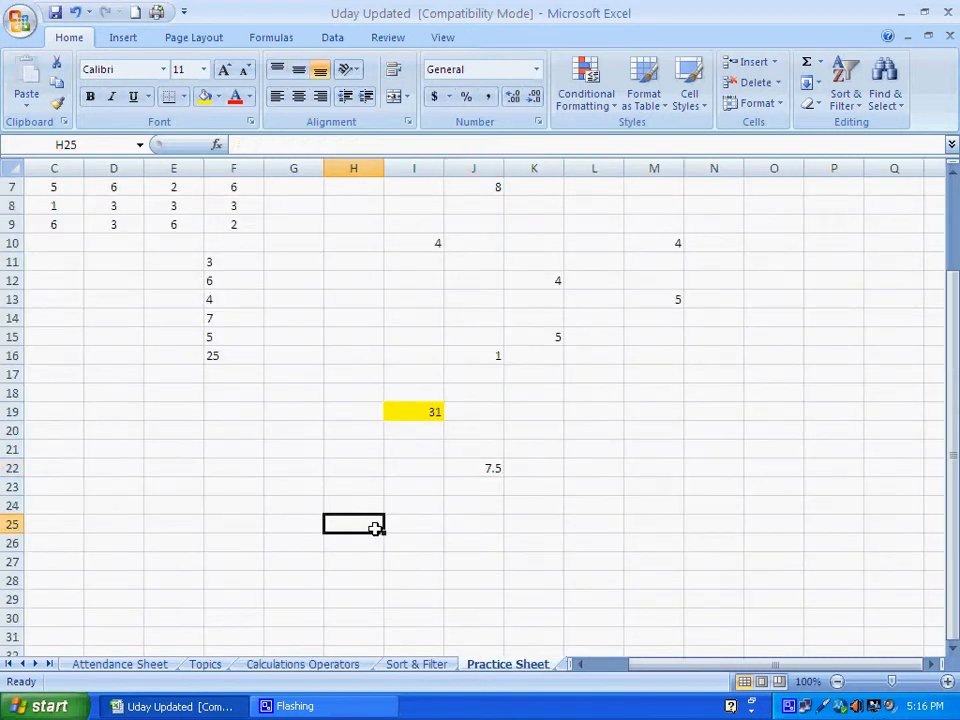
type("Uday")
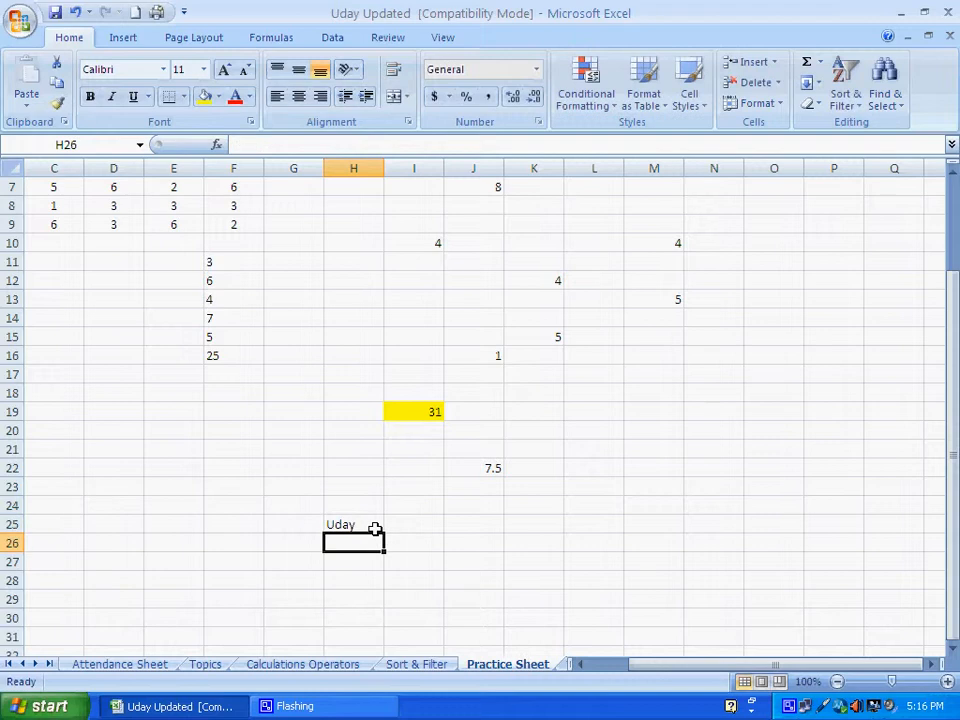
type("H")
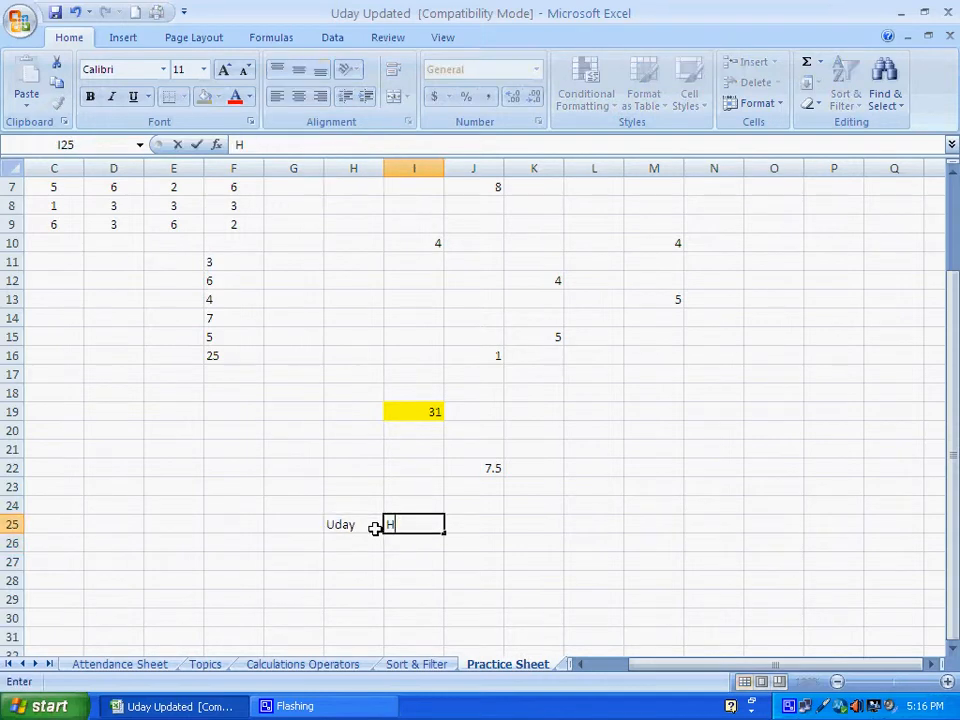
type("Hirve")
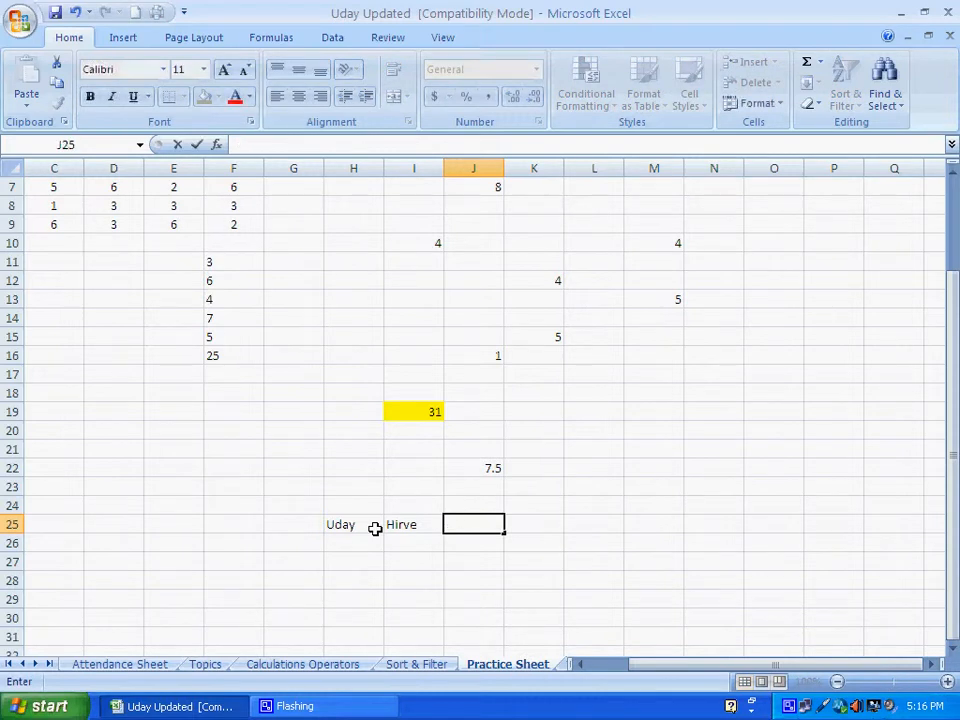
mouse_move(372, 524)
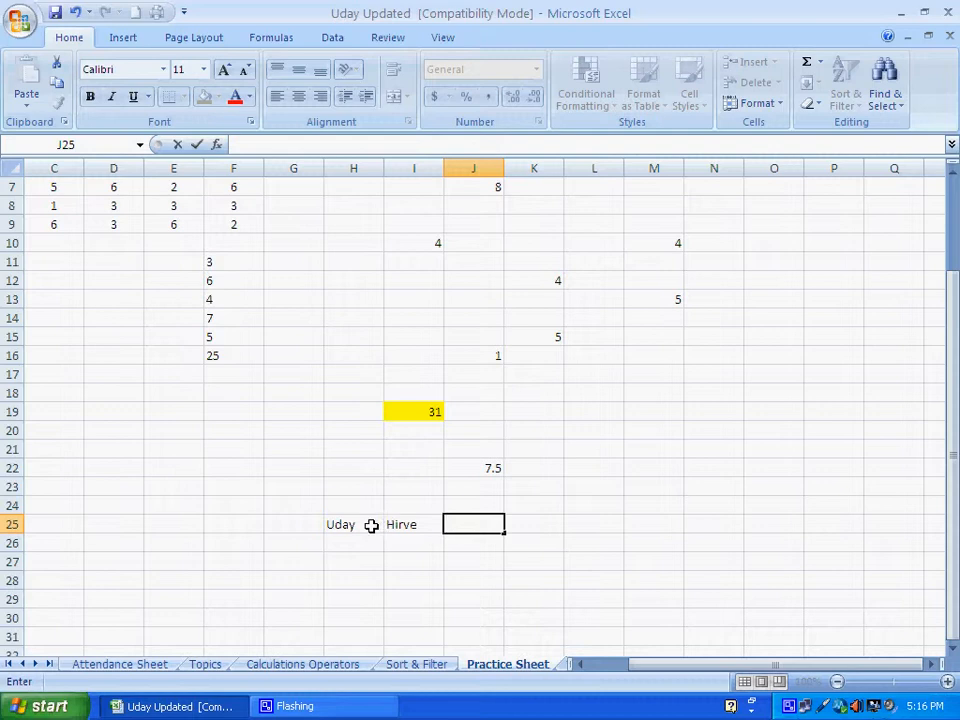
type("=H25")
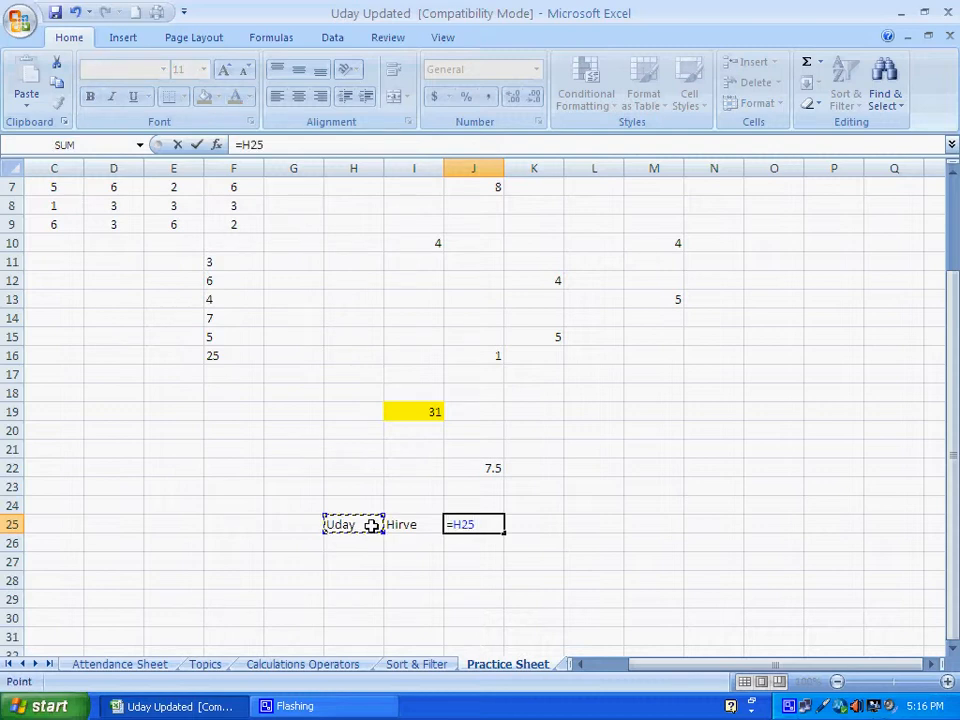
type("&")
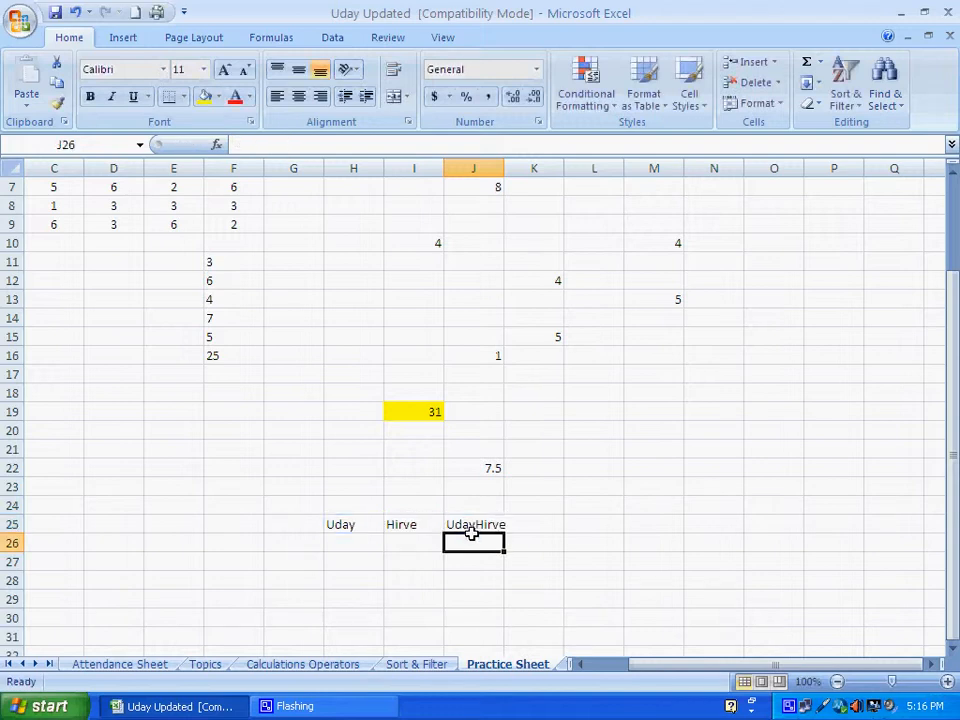
left_click(473, 524)
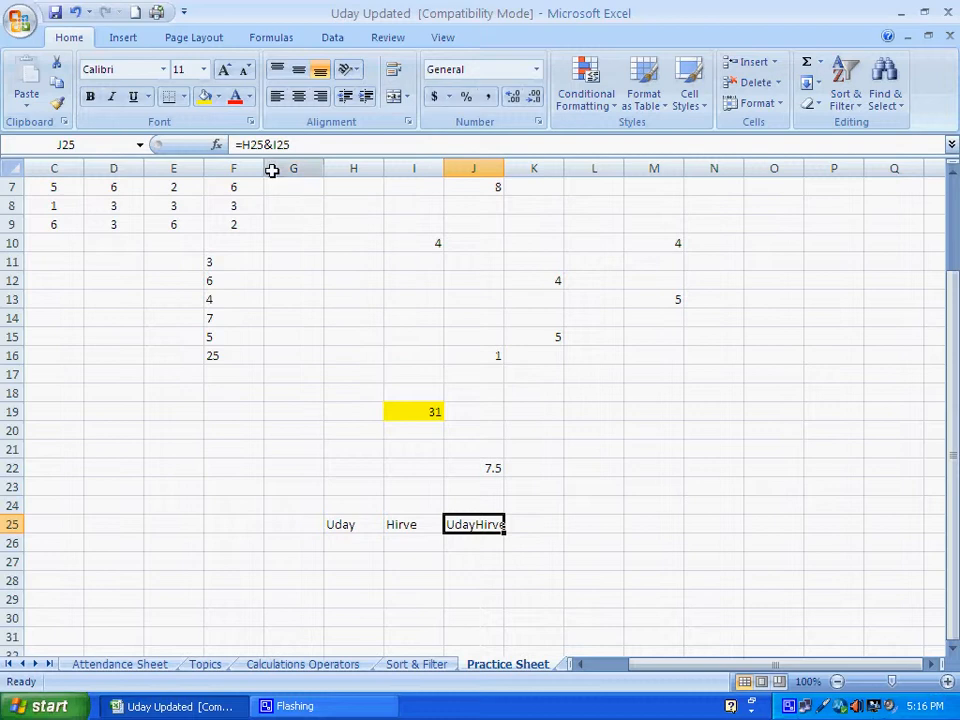
mouse_move(260, 155)
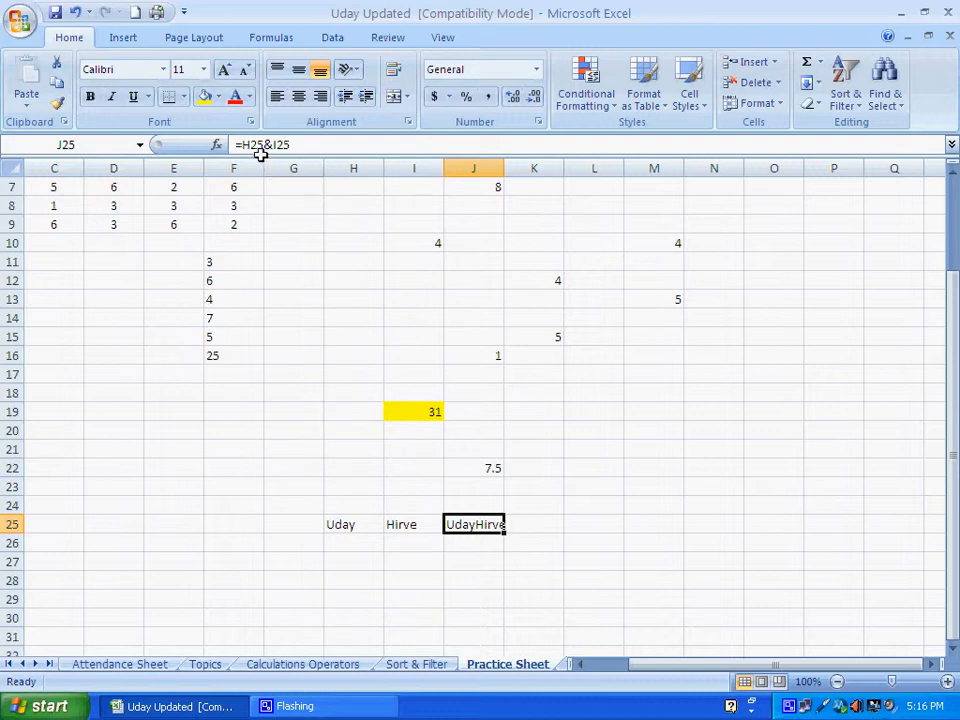
mouse_move(265, 145)
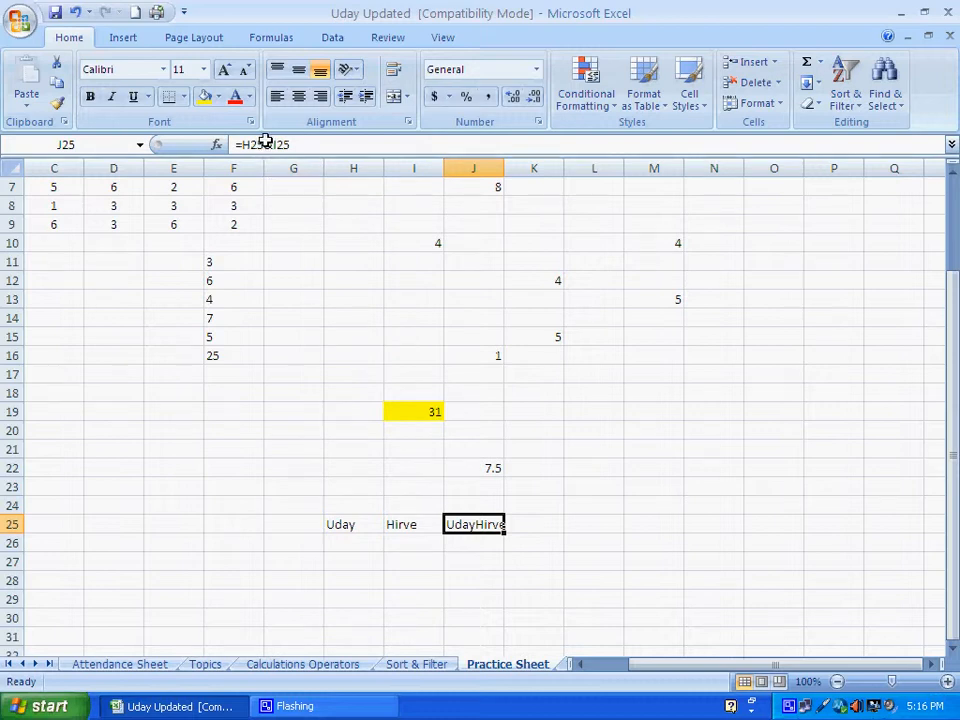
mouse_move(265, 144)
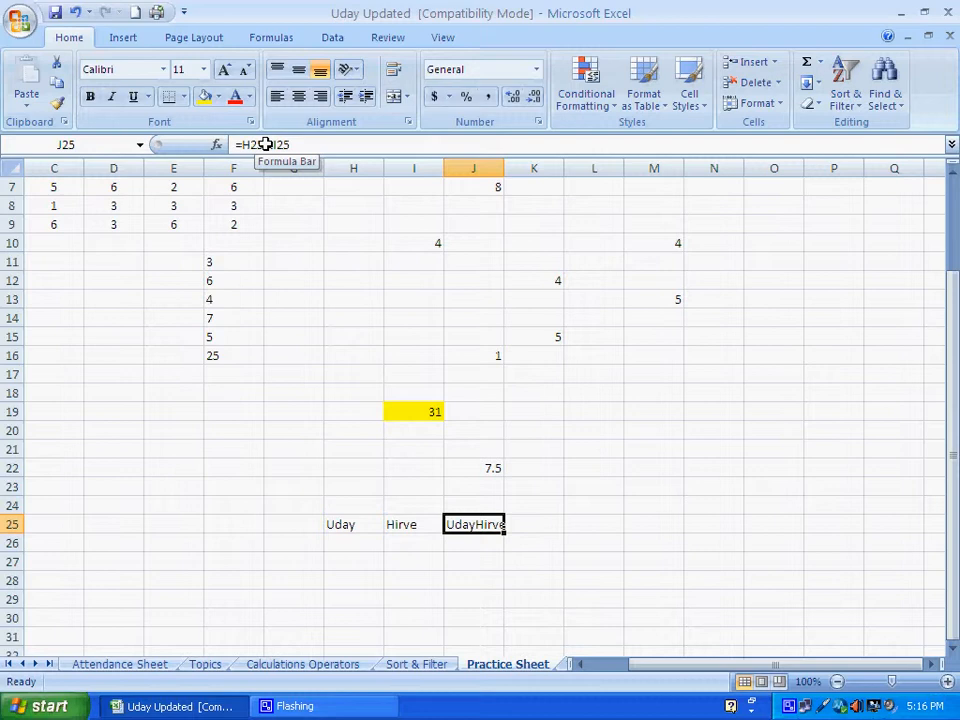
mouse_move(288, 180)
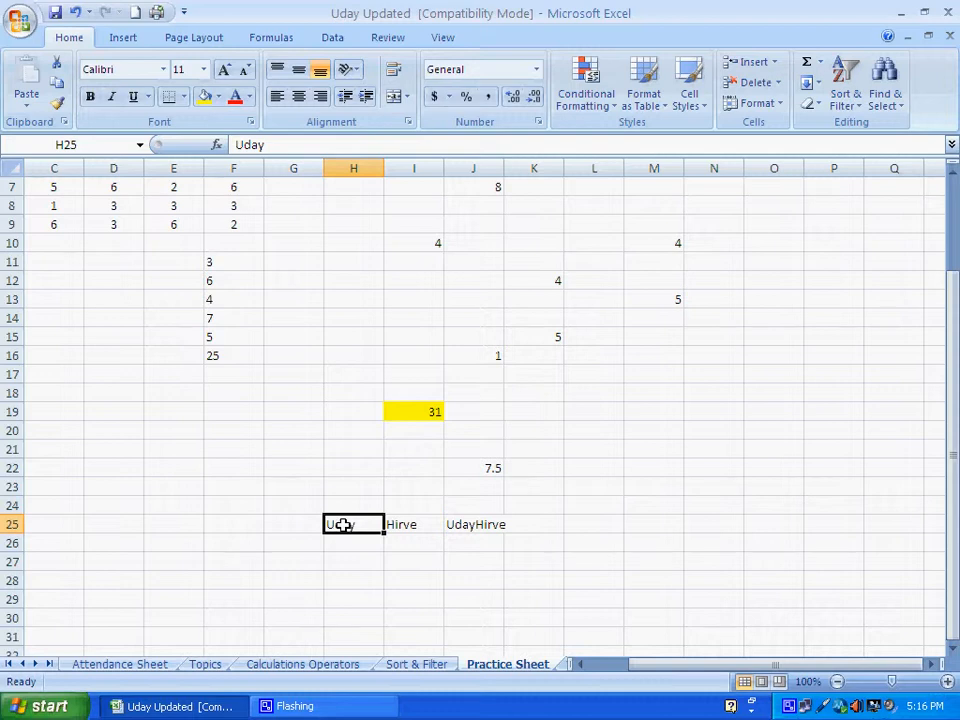
left_click(413, 524)
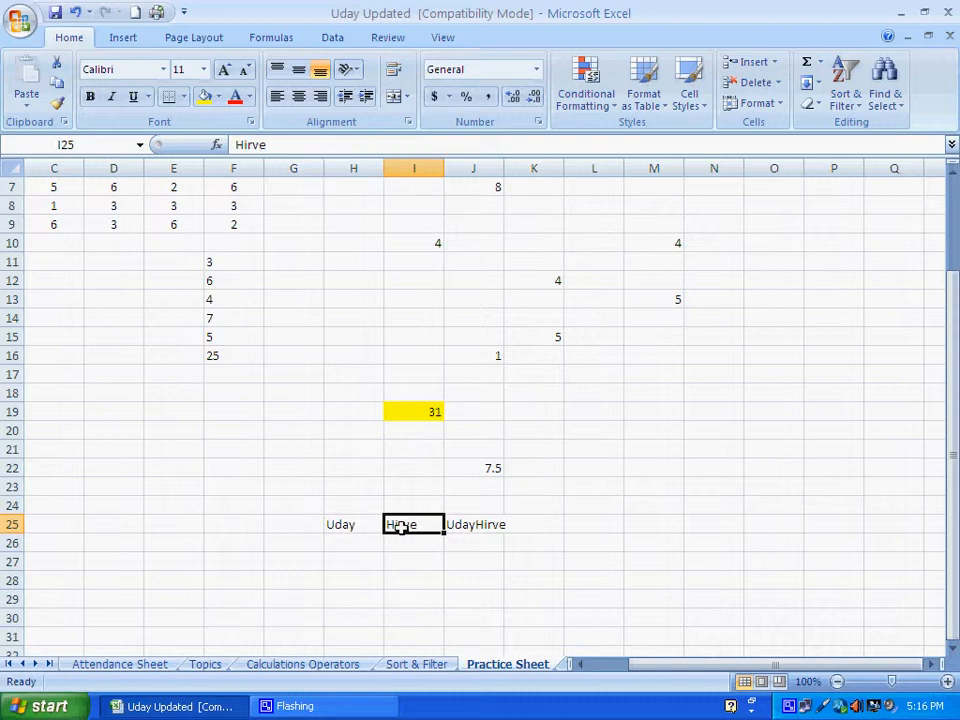
mouse_move(482, 536)
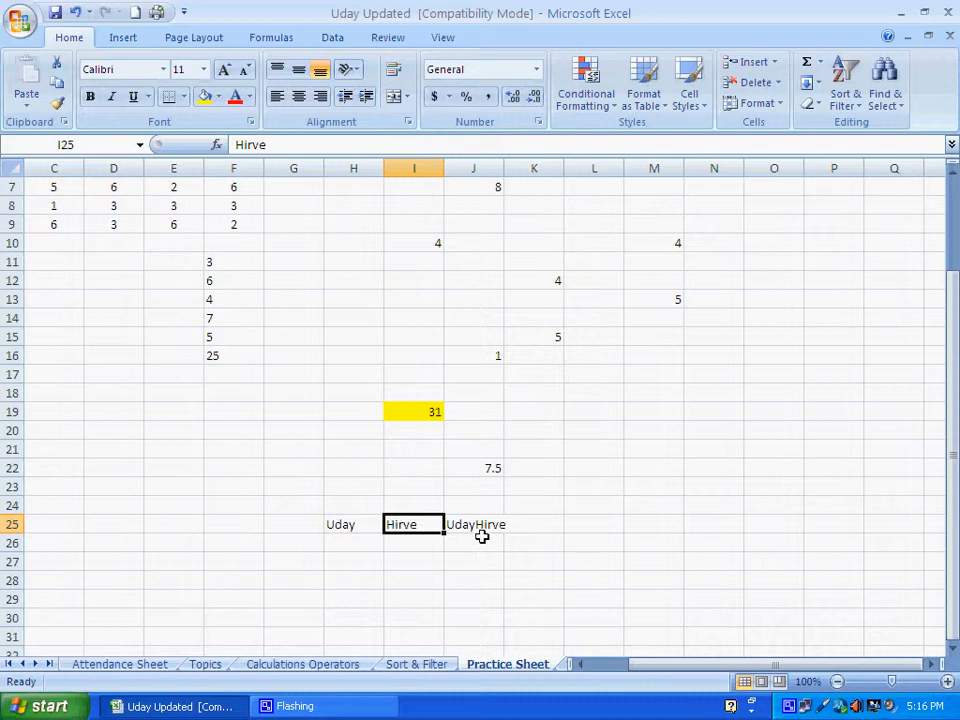
left_click(473, 524)
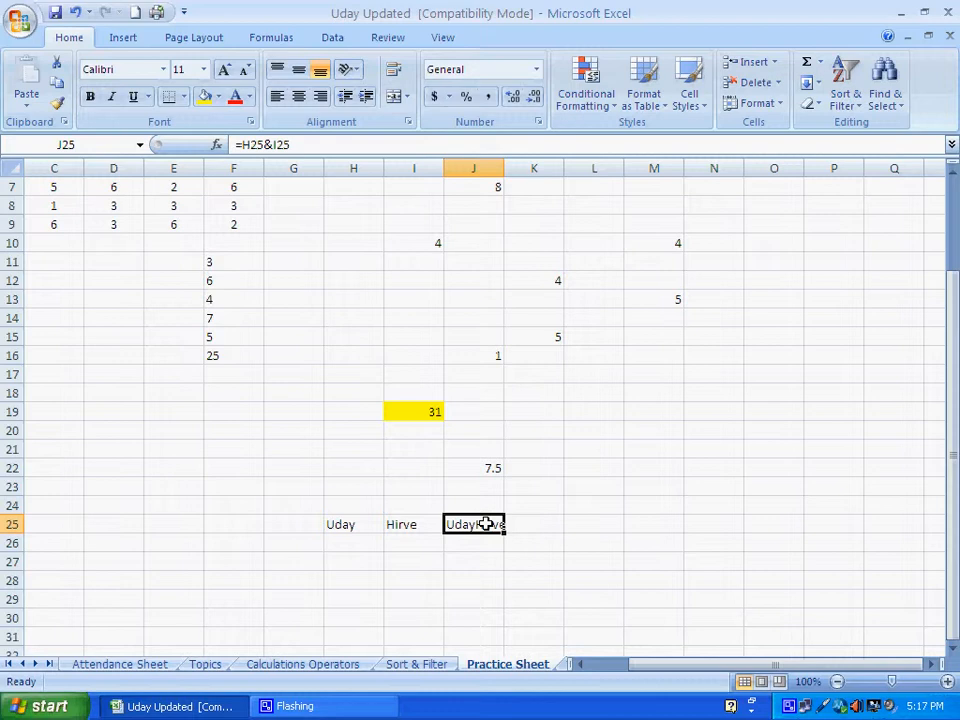
left_click(353, 524)
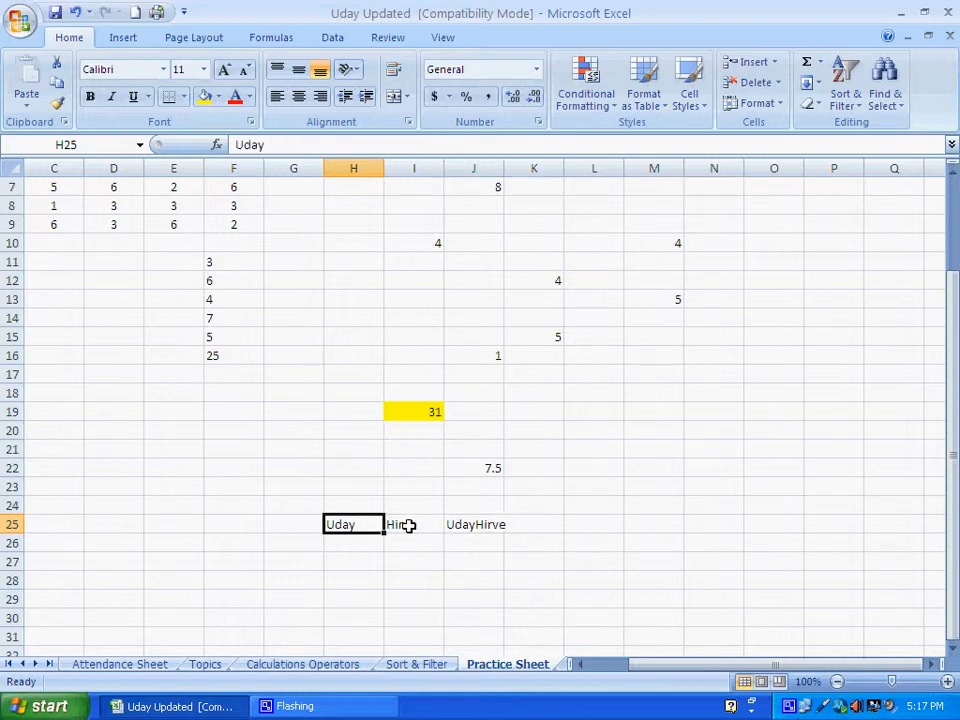
left_click(413, 524)
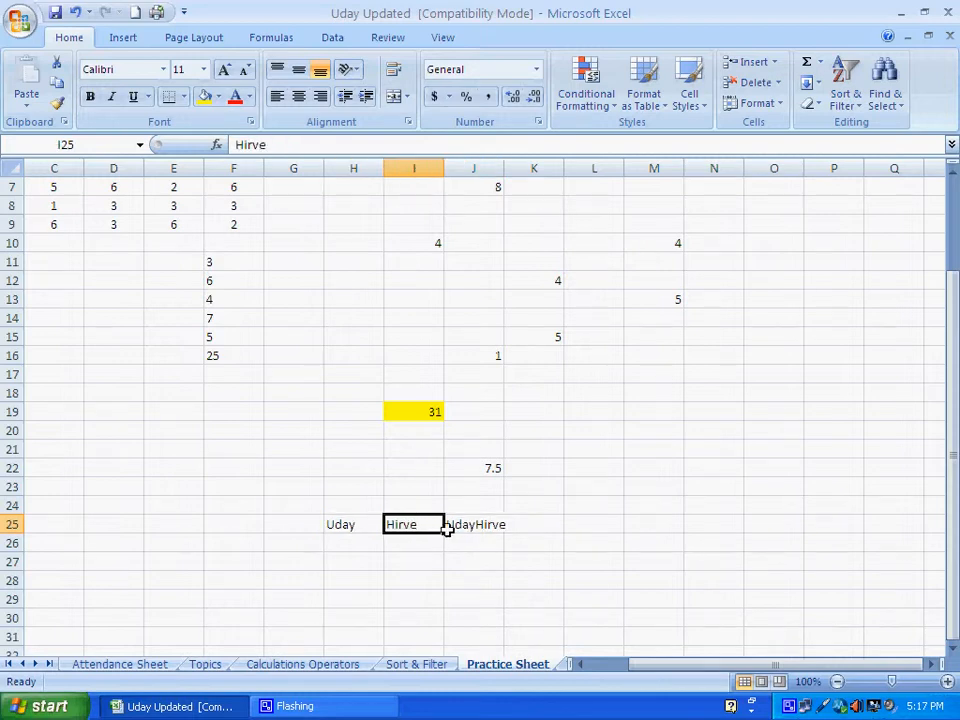
left_click(473, 524)
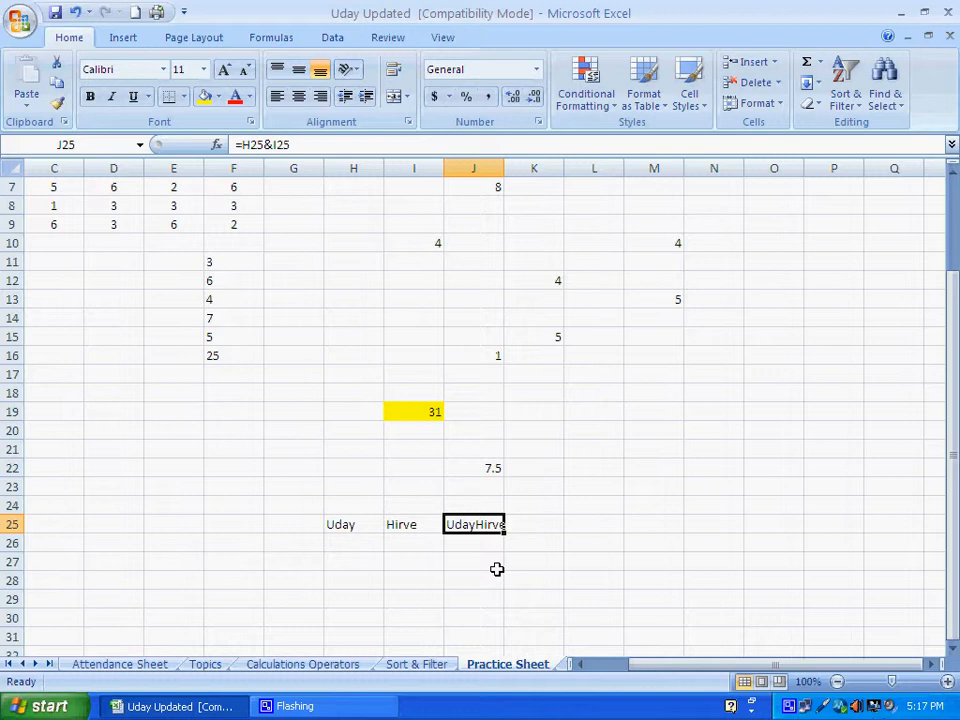
mouse_move(386, 530)
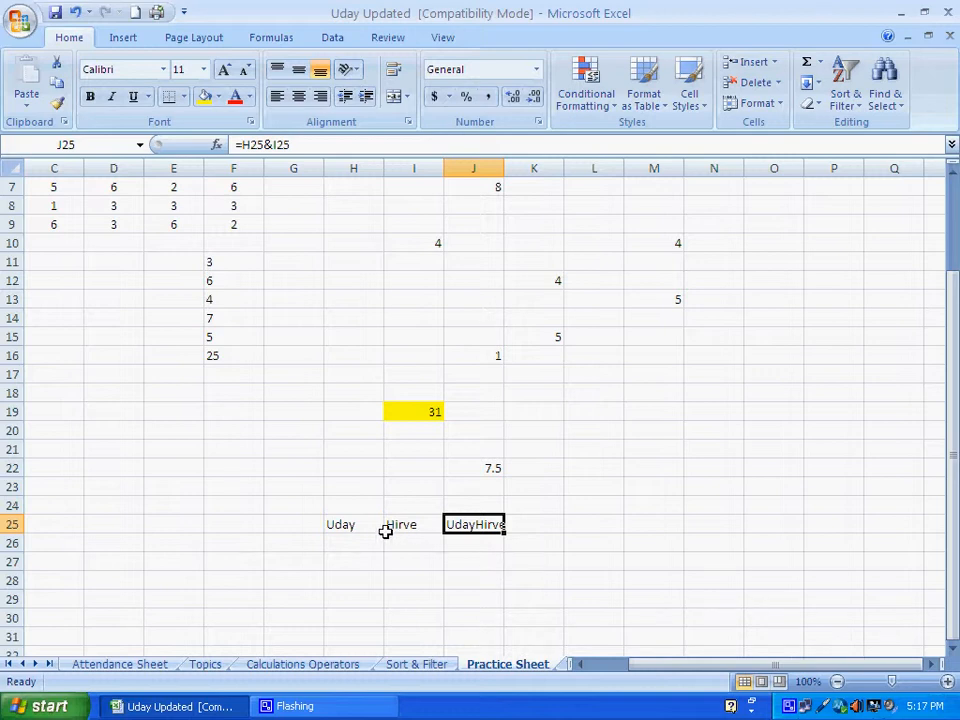
left_click(414, 524)
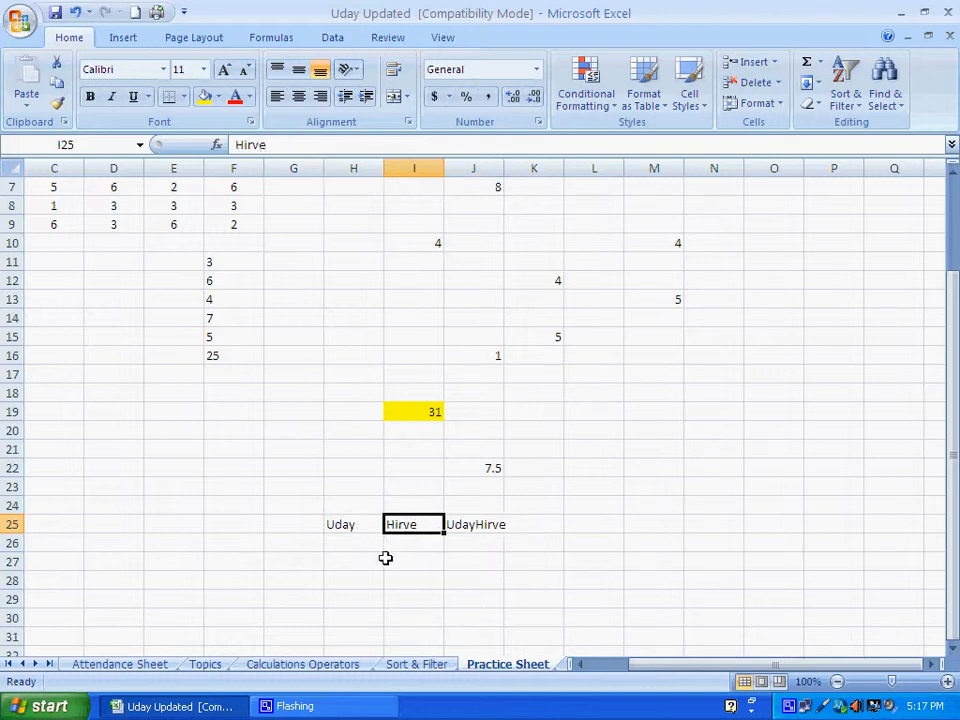
mouse_move(471, 530)
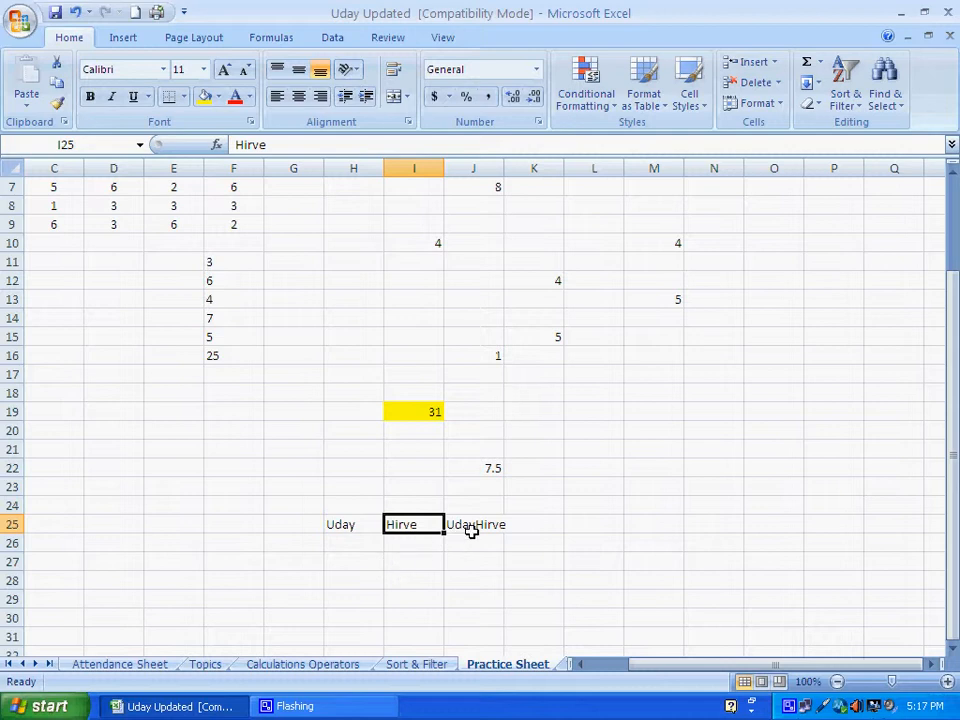
left_click(473, 524)
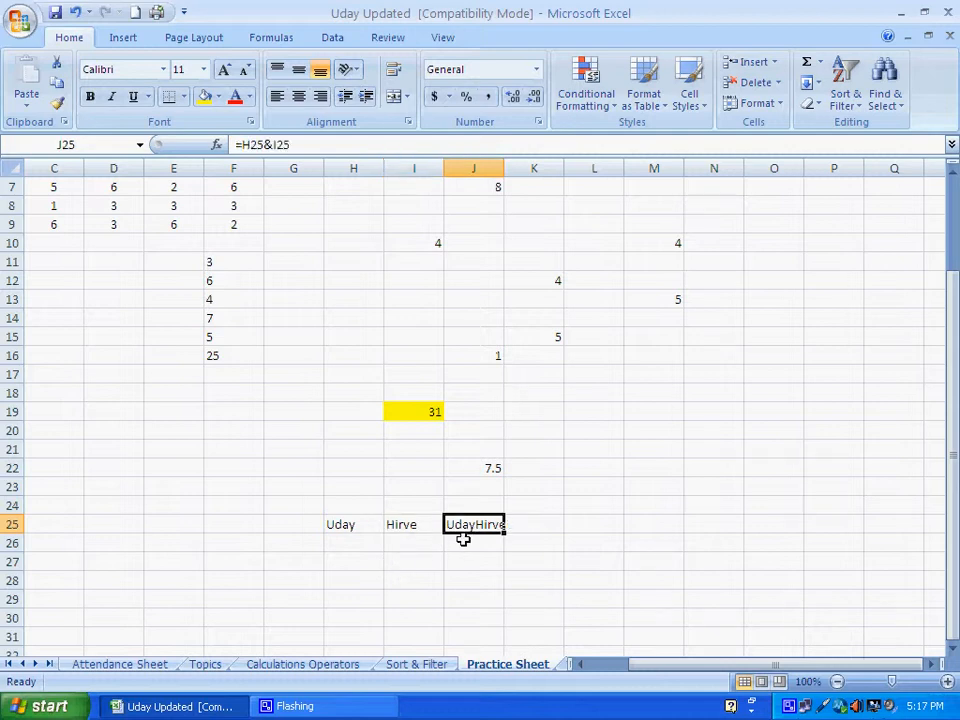
mouse_move(375, 626)
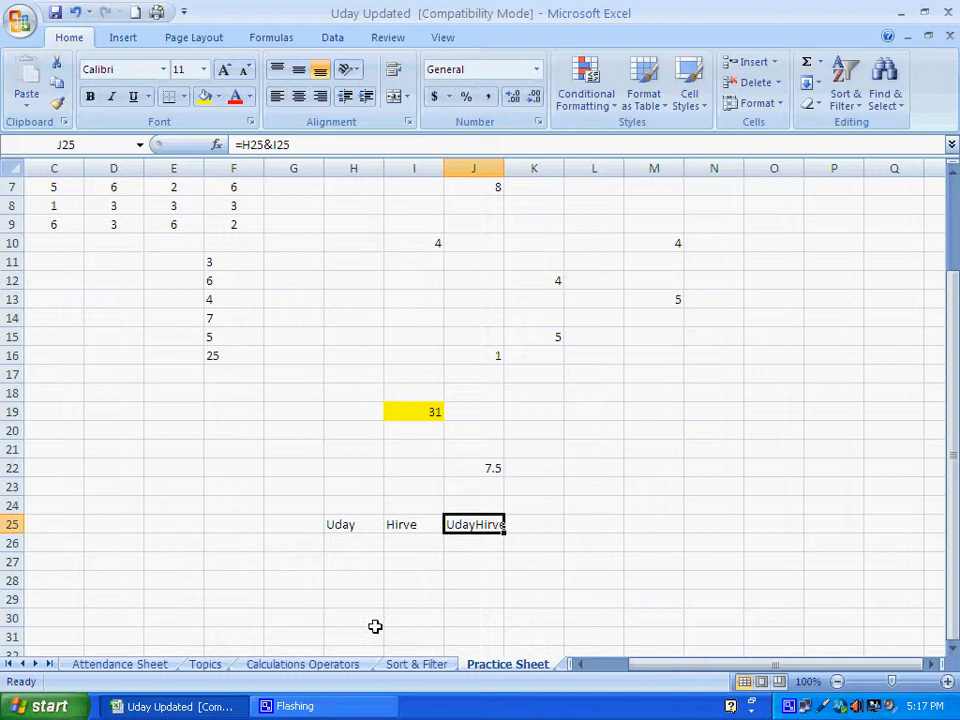
left_click(302, 664)
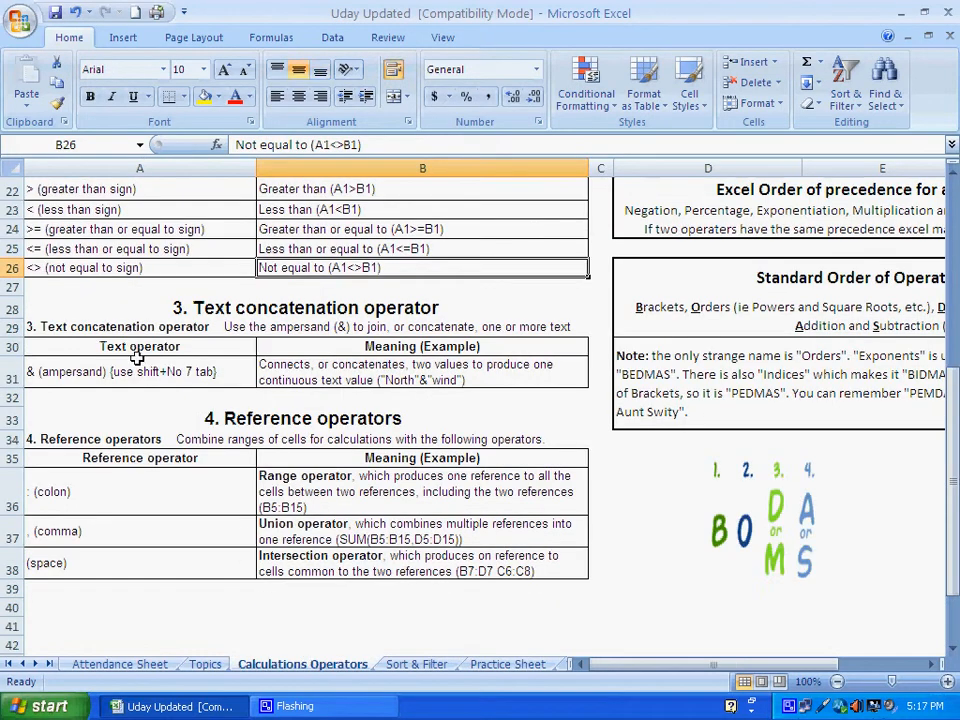
- Look at the colon range operator in the reference operators table, then return to the Practice Sheet
left_click(139, 371)
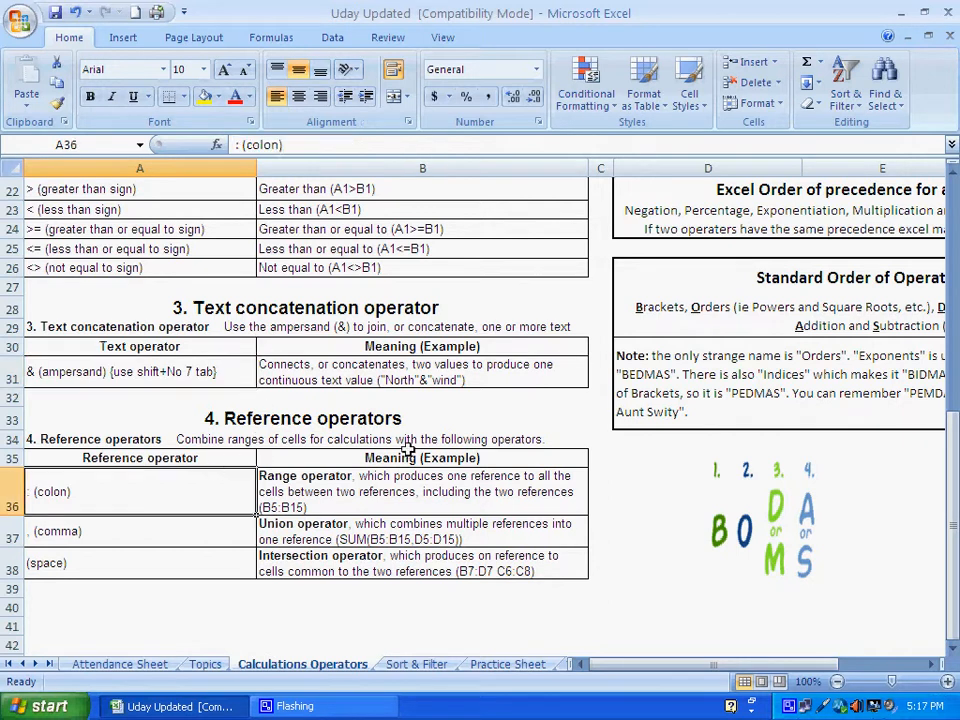
left_click(307, 418)
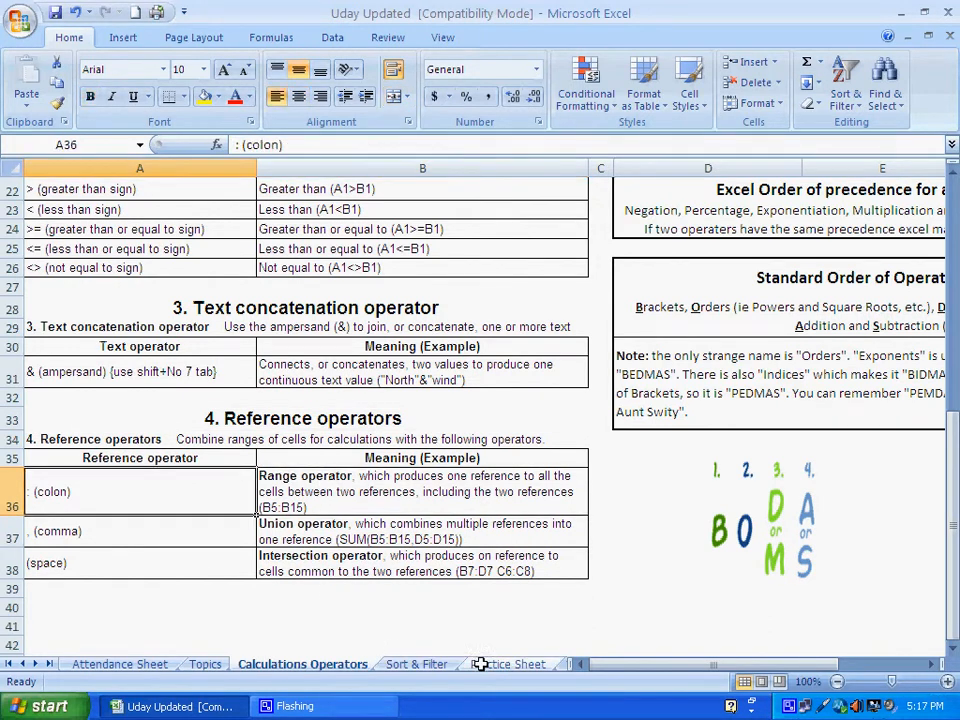
left_click(508, 663)
type("=SUM(I6:M17)")
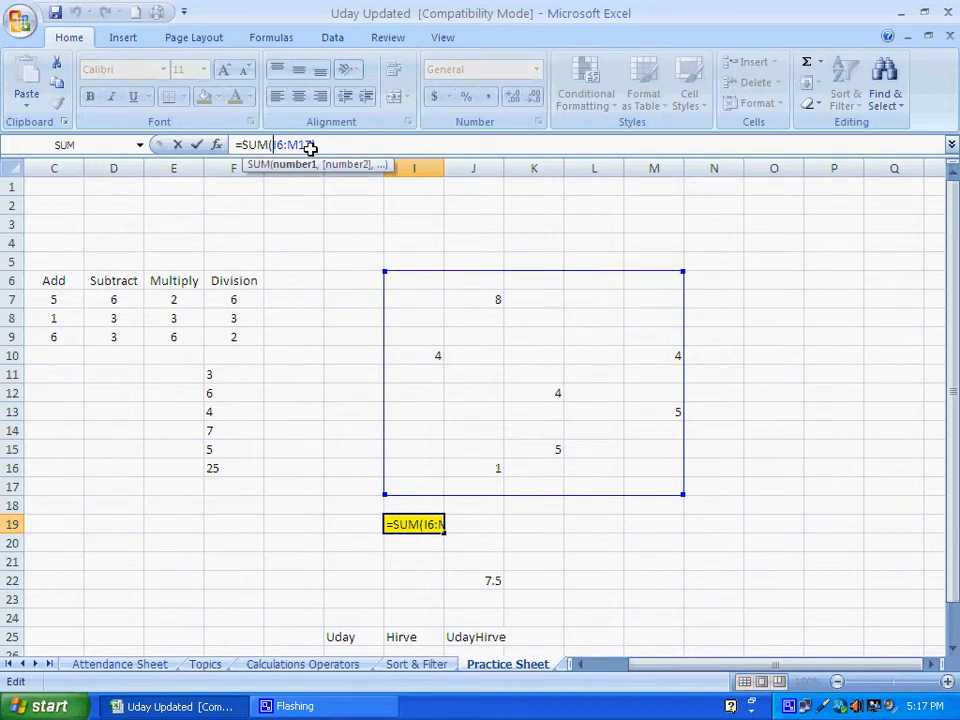
mouse_move(582, 377)
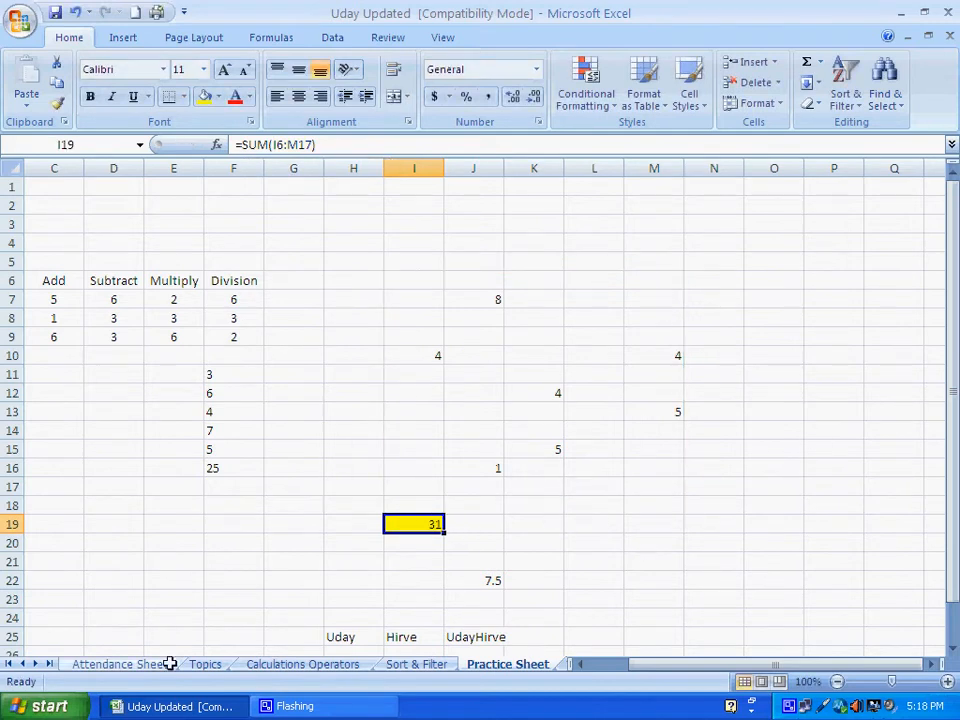
- Return to the Calculations Operators sheet after confirming I19's =SUM(I6:M17) total of 31
left_click(302, 664)
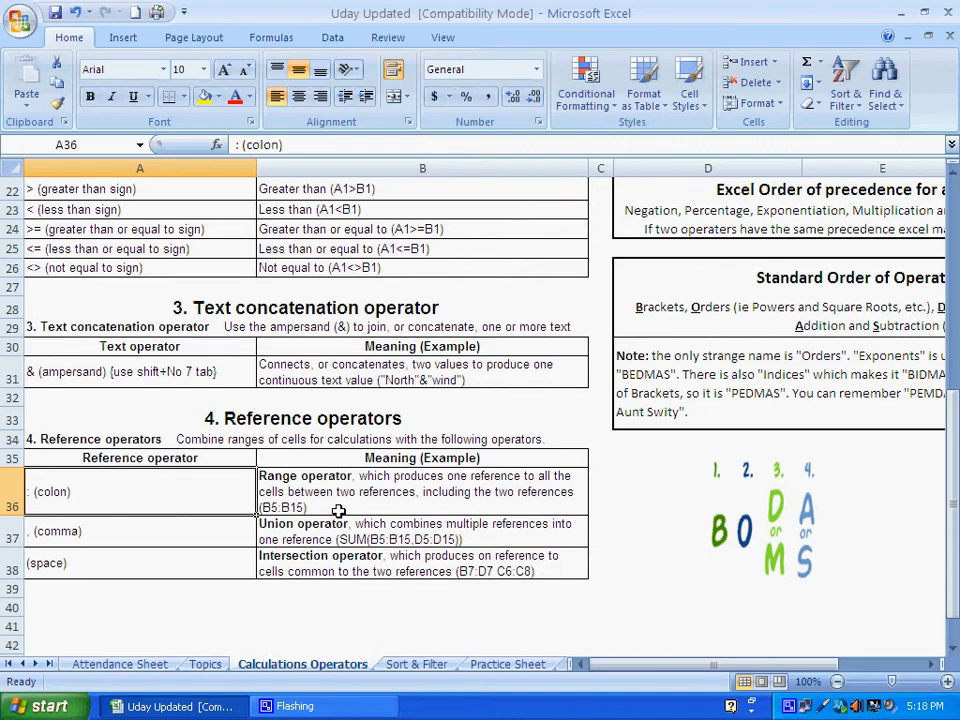
mouse_move(247, 530)
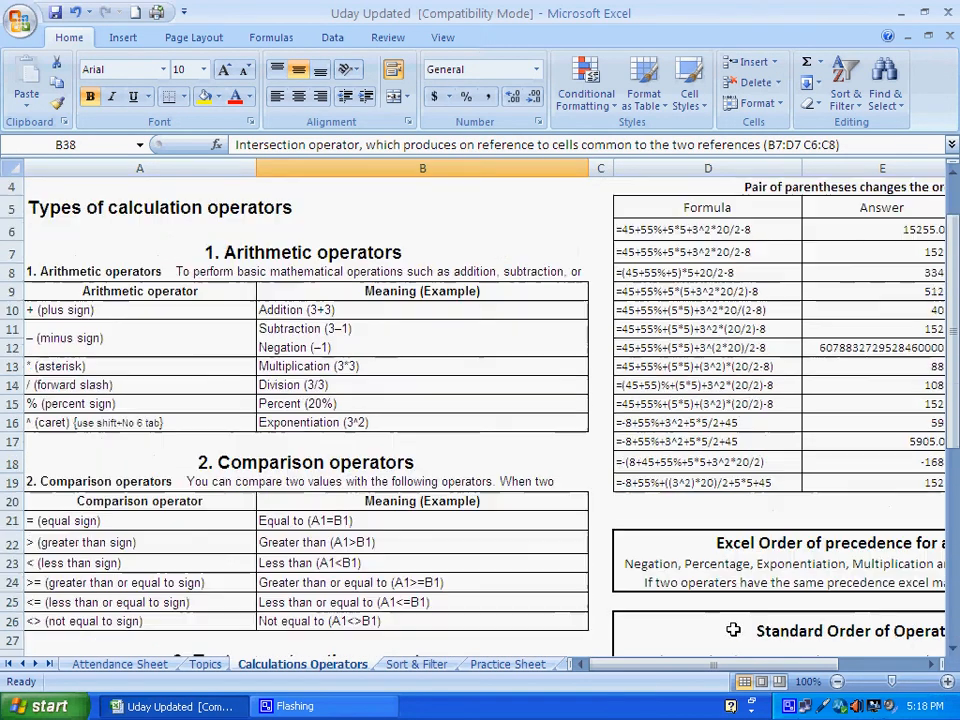
- Scroll the Calculations Operators sheet to view the arithmetic and comparison operator tables
scroll("up", 3)
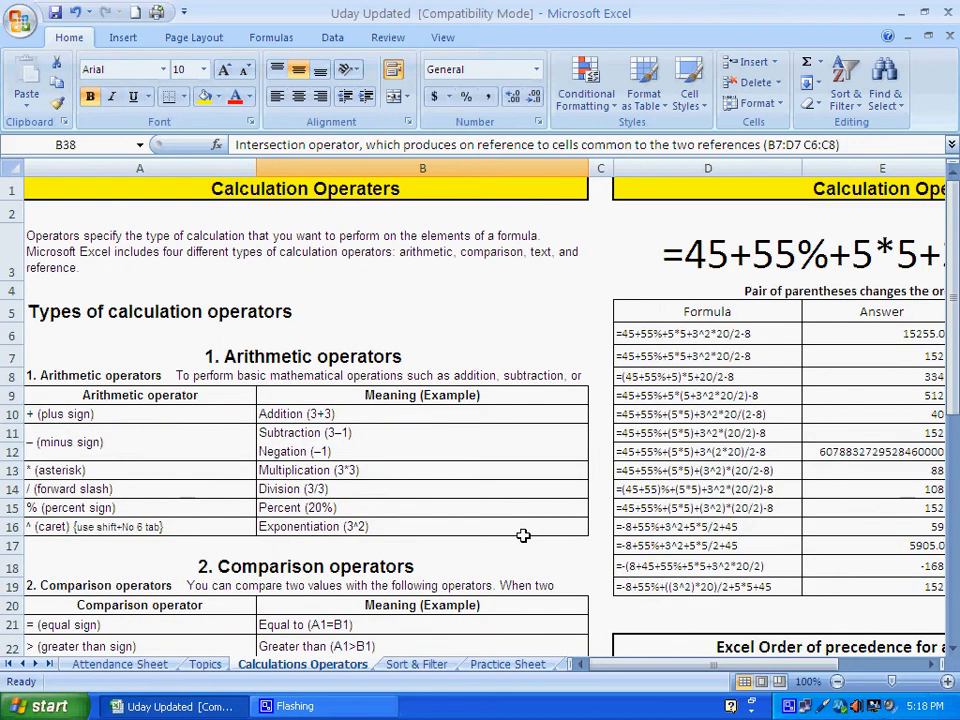
scroll("down", 3)
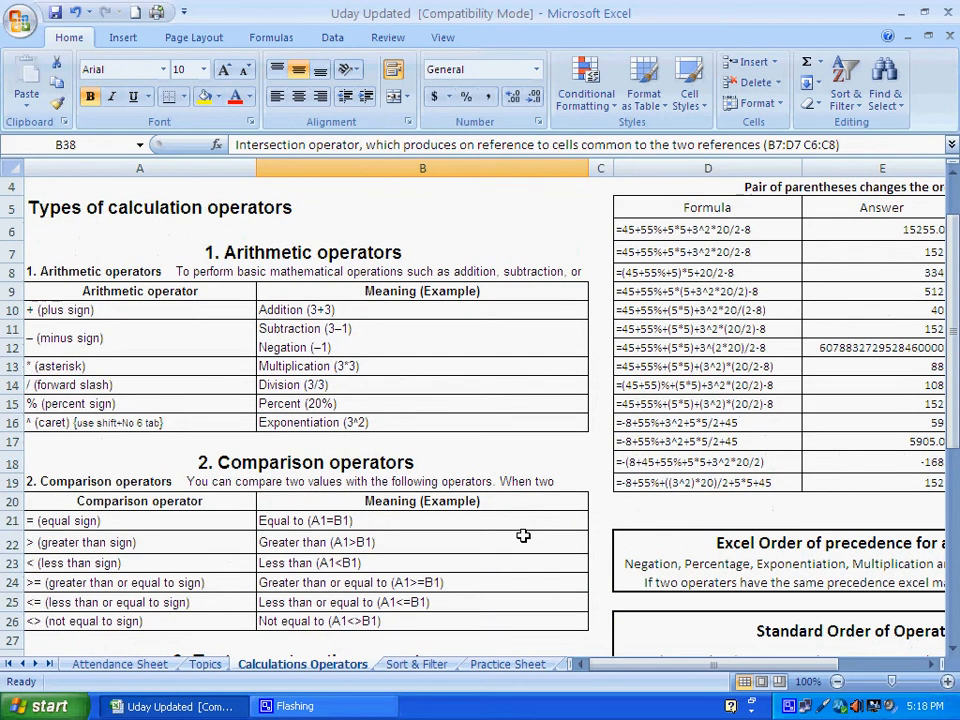